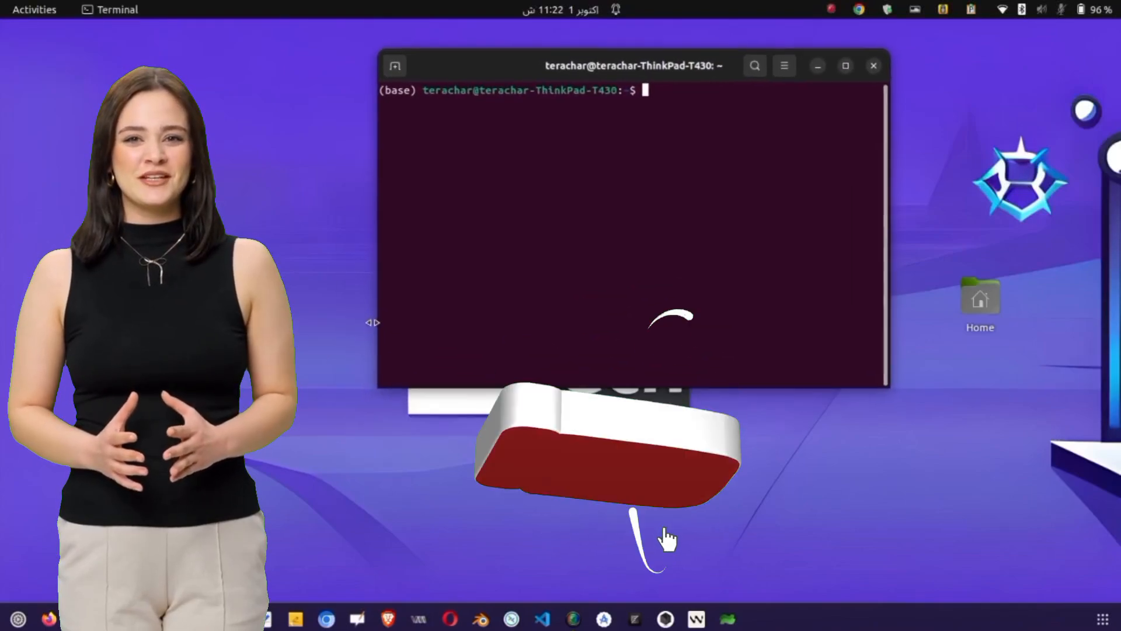
# Step: Run scrcpy to mirror the phone, and move its window to the desktop's right side
pyautogui.write('sc')
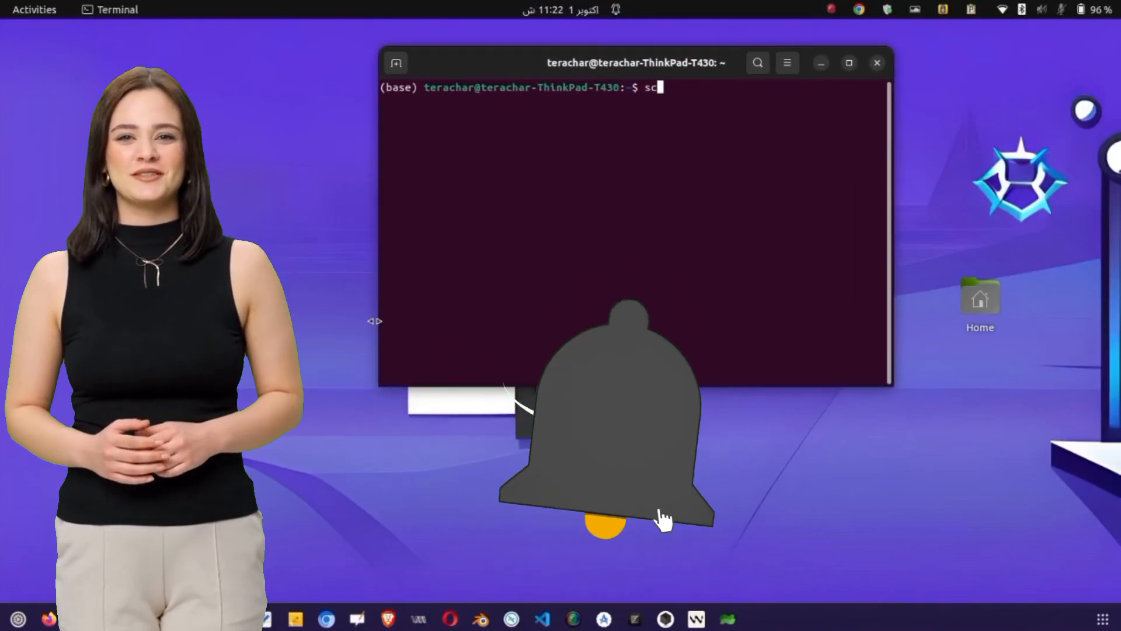
pyautogui.write('rcpy')
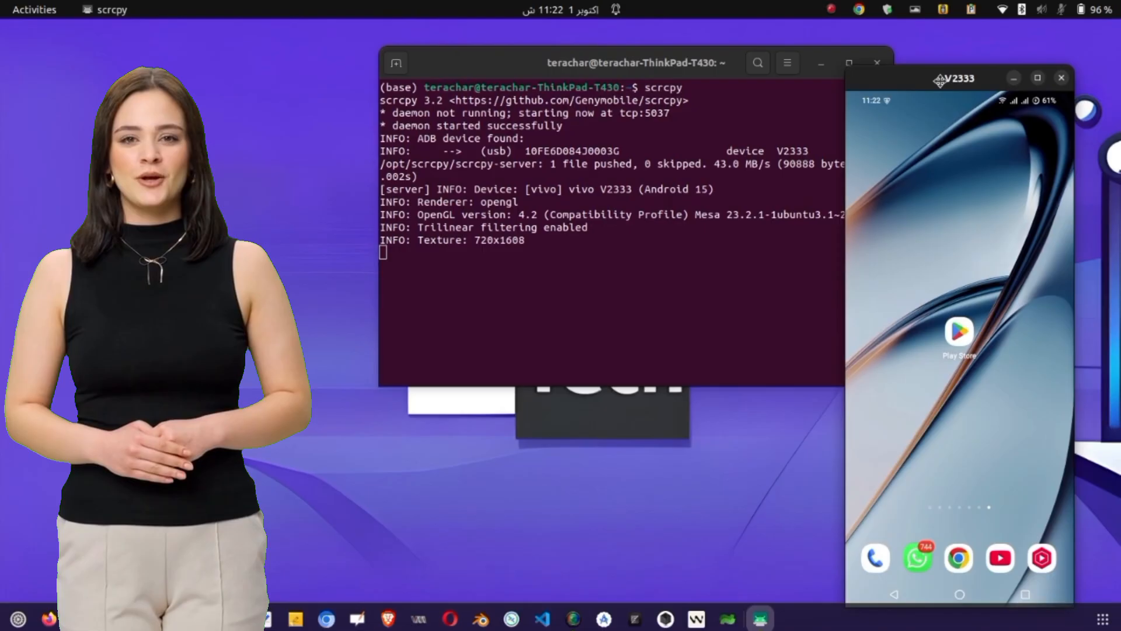
pyautogui.moveTo(955, 77); pyautogui.dragTo(992, 55)
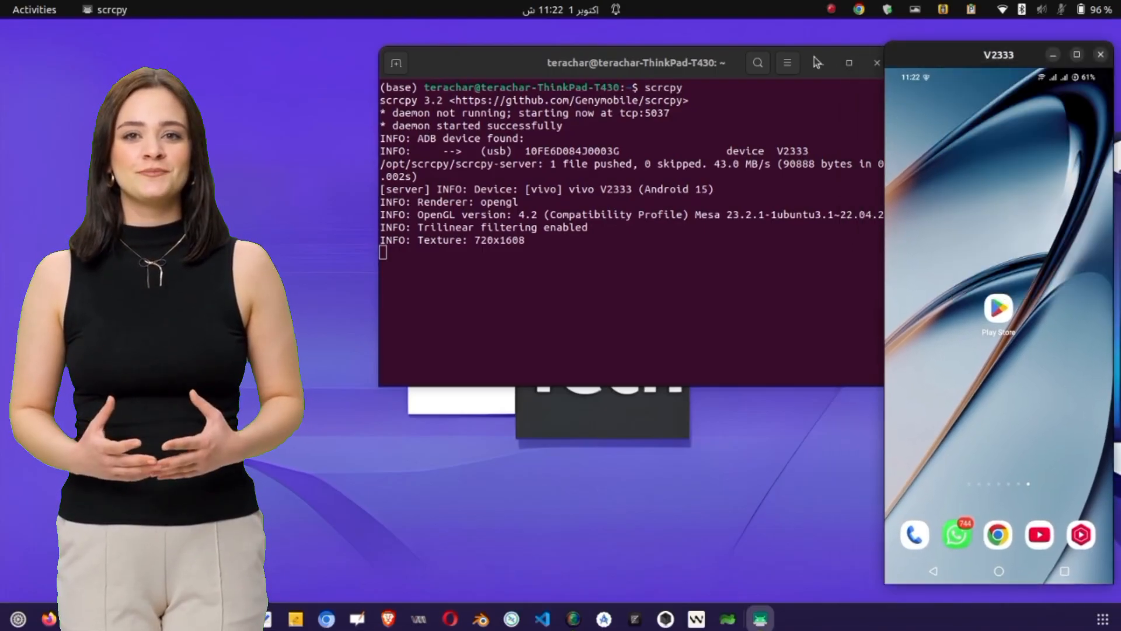
# Step: Search the Play Store for 'tls tunnel VPN' and open the TLS Tunnel – VPN page
pyautogui.click(876, 63)
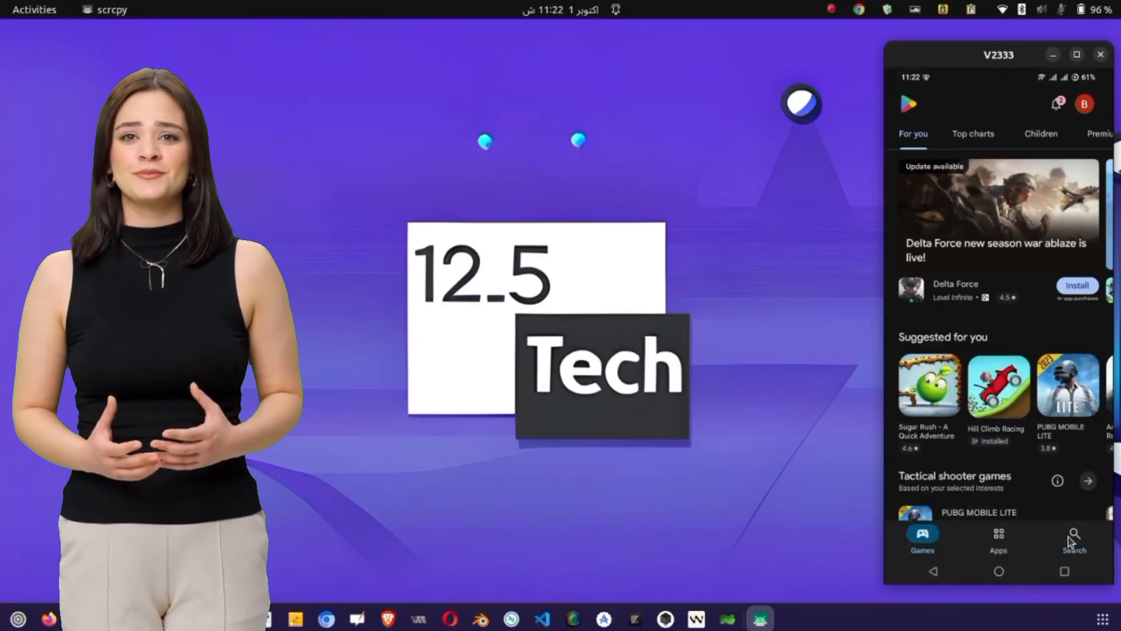
pyautogui.click(1074, 536)
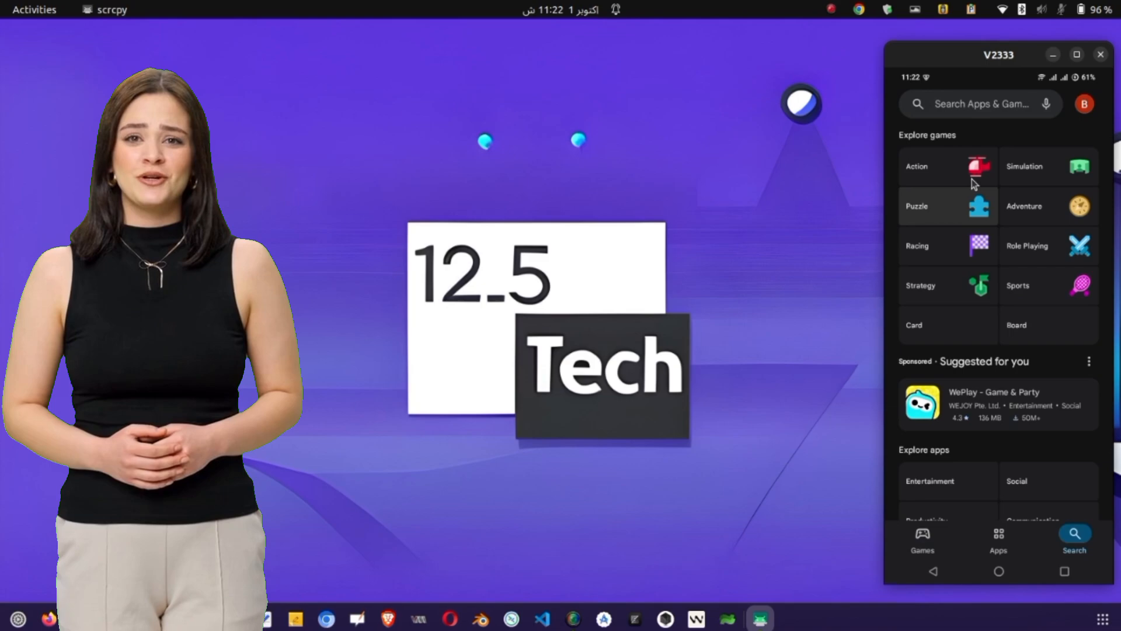
pyautogui.click(972, 104)
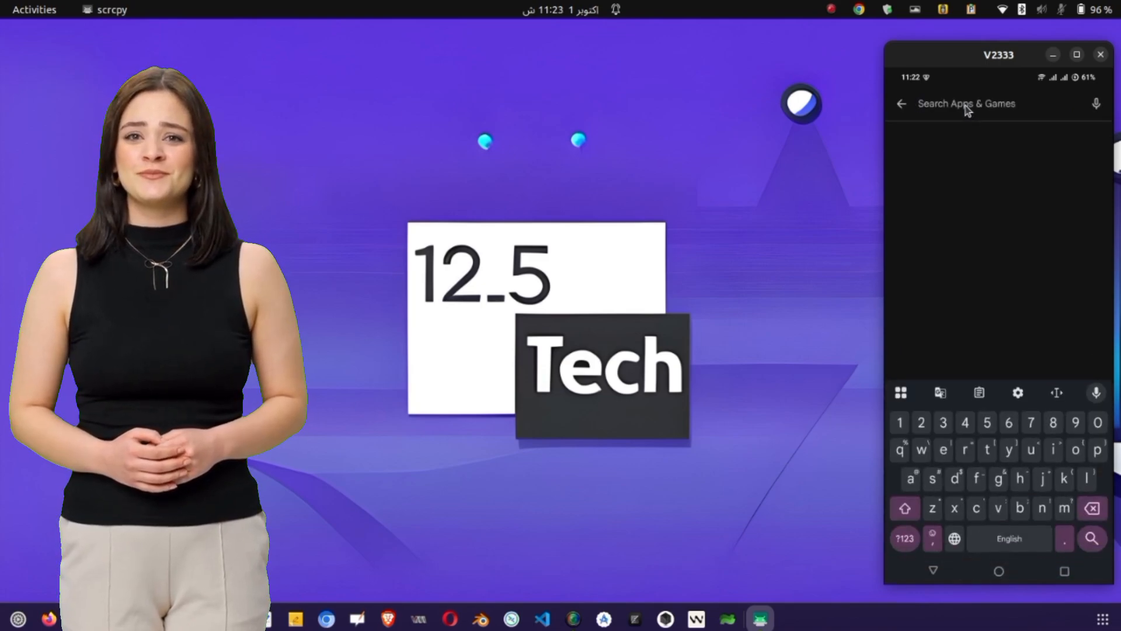
pyautogui.write('tls tunnel VPN')
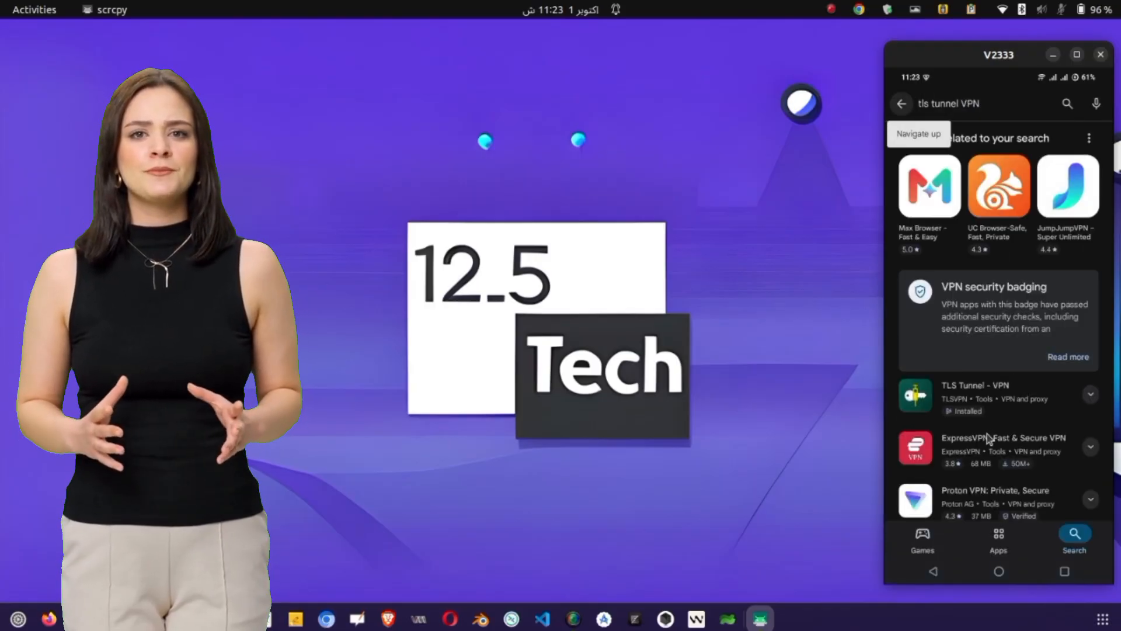
pyautogui.scroll(-3)
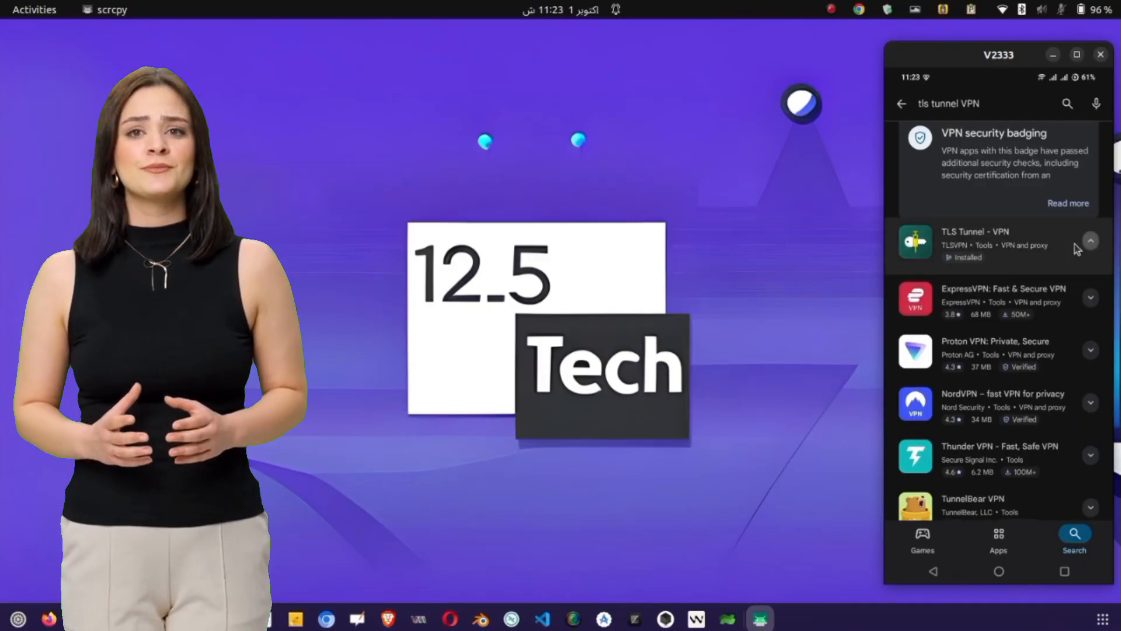
pyautogui.click(987, 244)
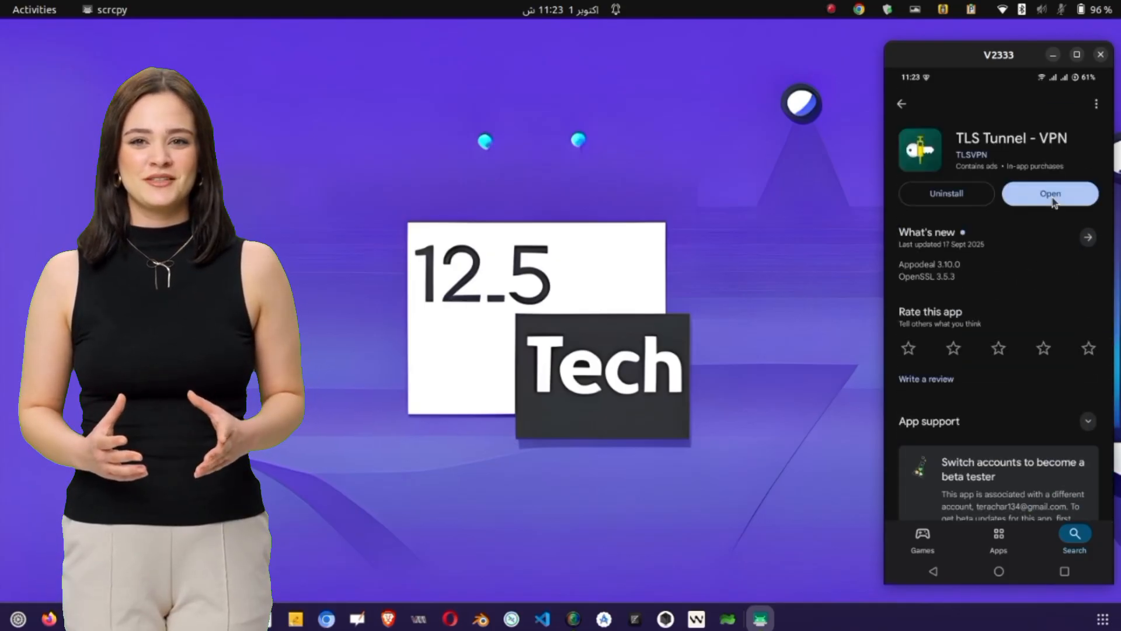
# Step: Launch TLS Tunnel from its store page and open a new Firefox window
pyautogui.click(1050, 193)
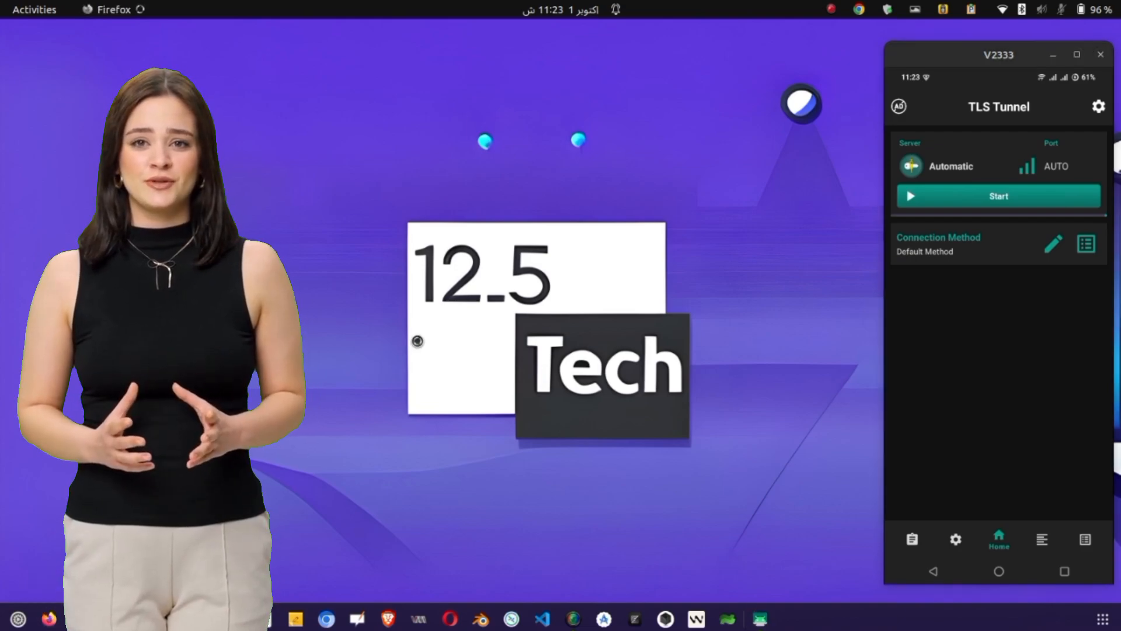
pyautogui.click(49, 618)
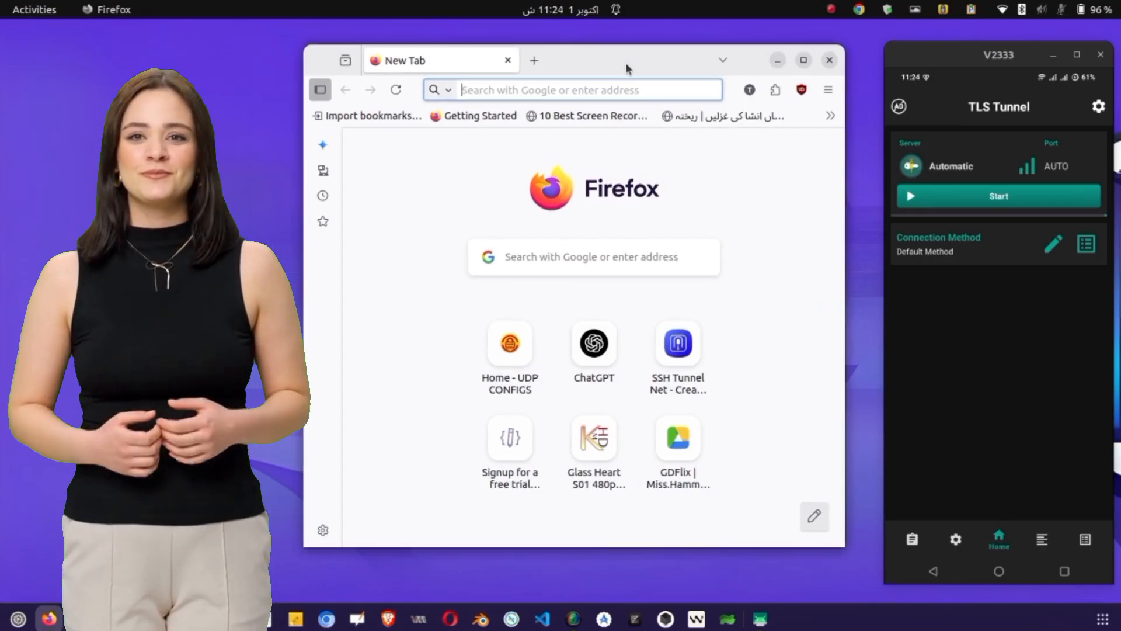
# Step: Google 'udp custom', open udpcustom.online, and expand SSH Servers in the site menu
pyautogui.click(572, 90)
pyautogui.write('udp custom')
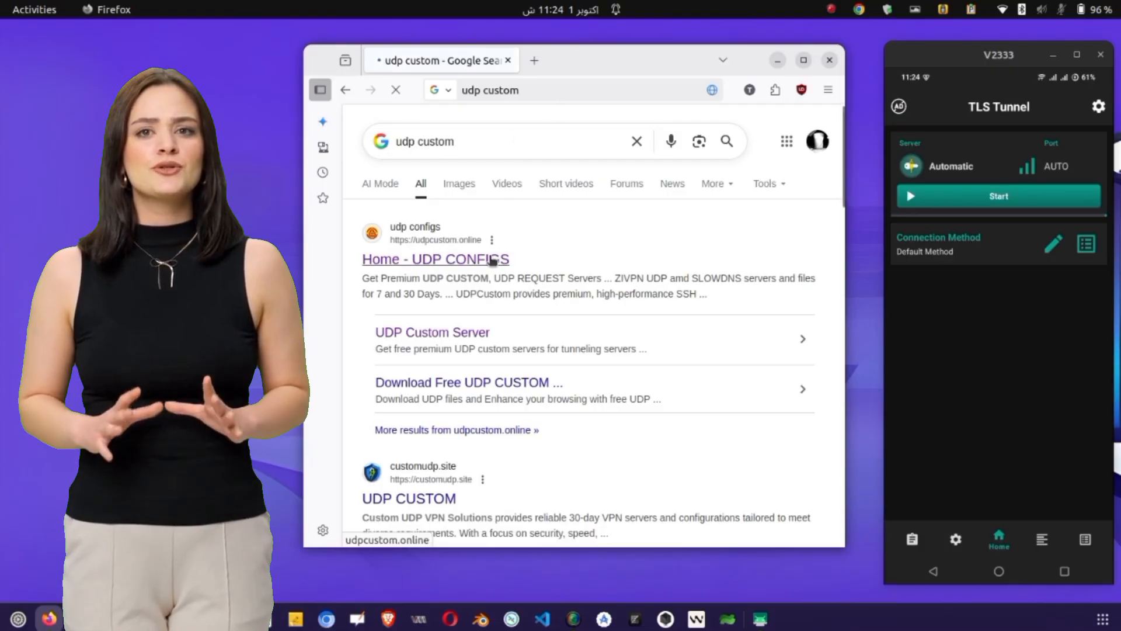
pyautogui.click(436, 259)
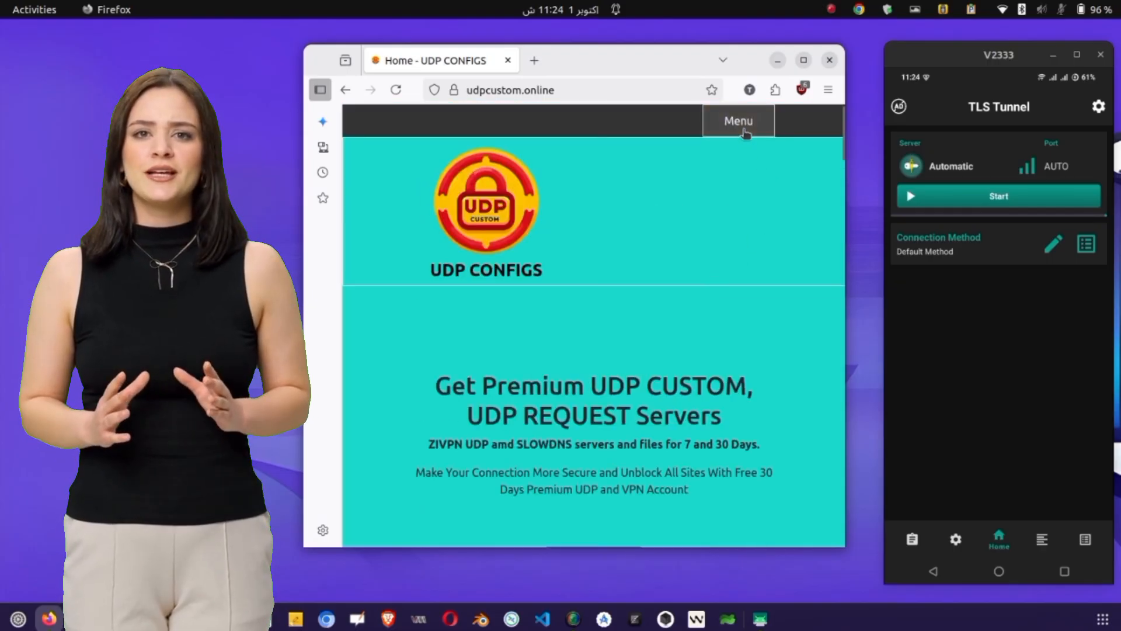
pyautogui.click(738, 121)
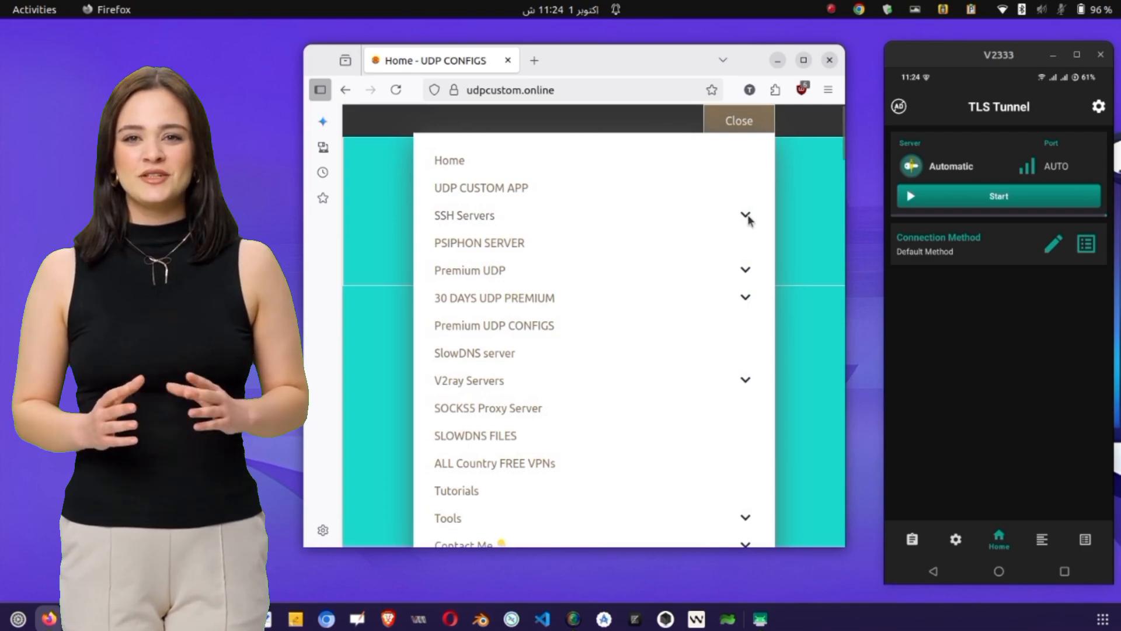
pyautogui.click(746, 215)
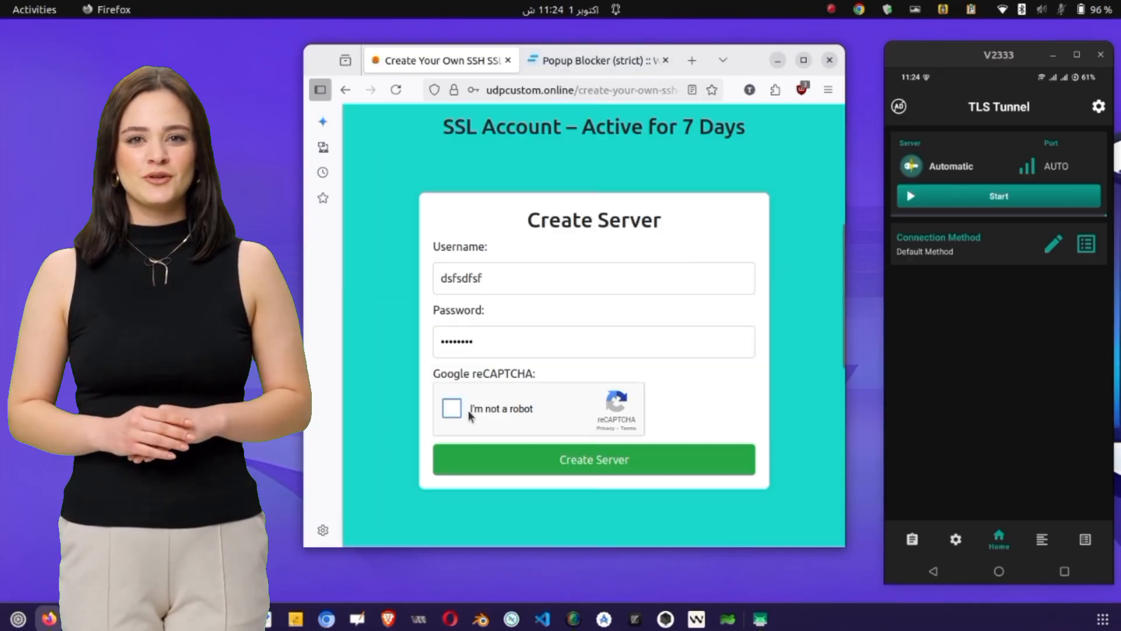
# Step: Solve the reCAPTCHA, create the SSL server, and scroll to its Server Information
pyautogui.click(452, 408)
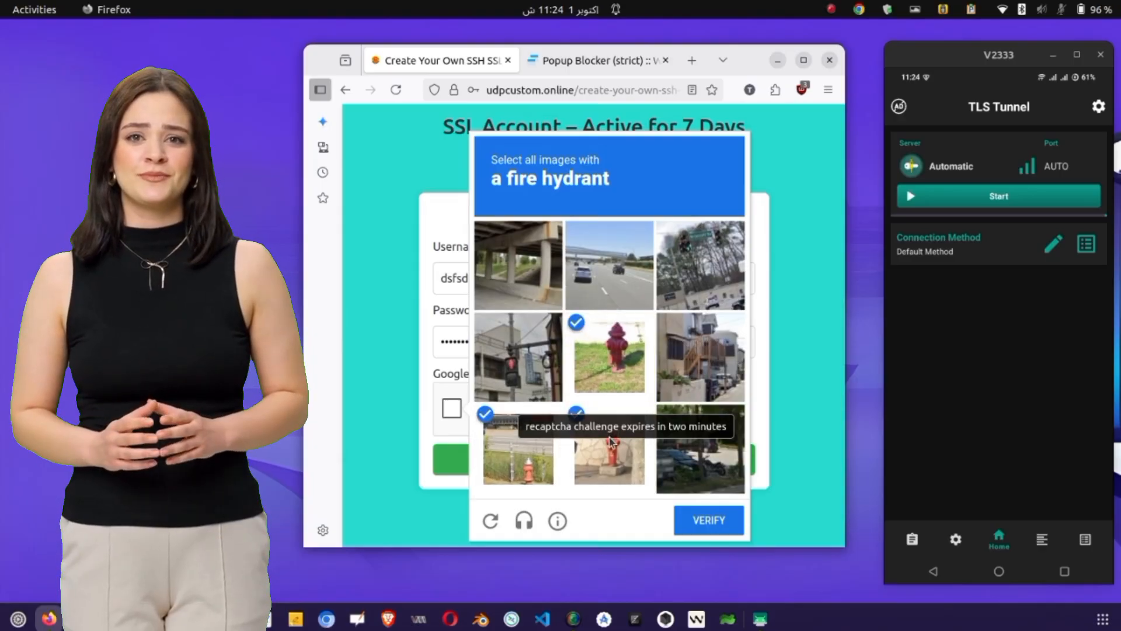
pyautogui.click(707, 520)
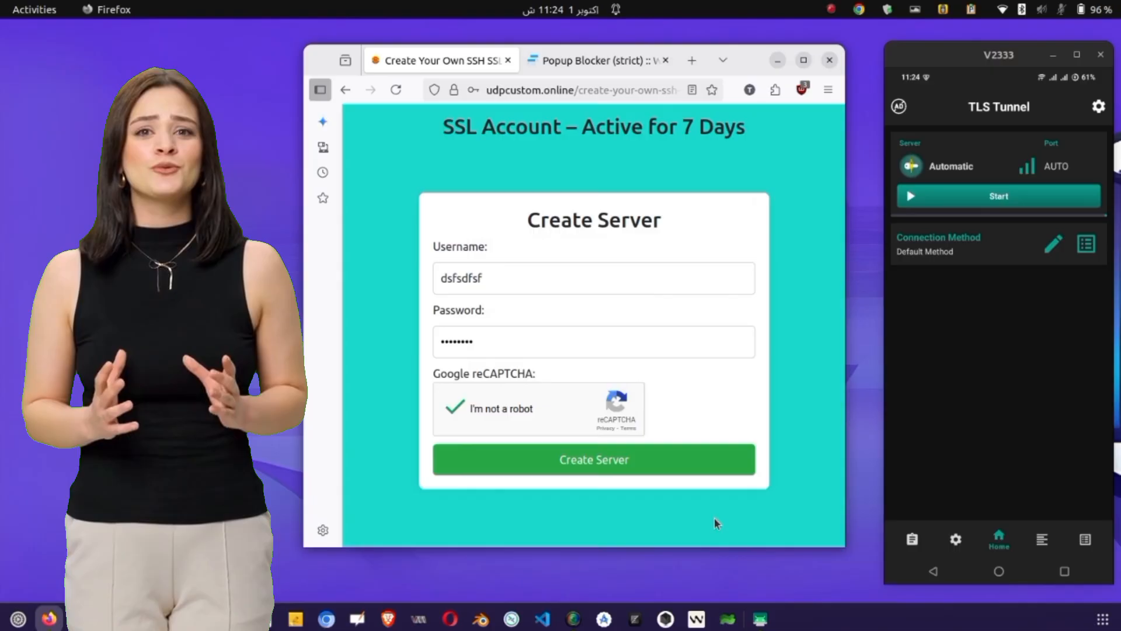
pyautogui.click(593, 459)
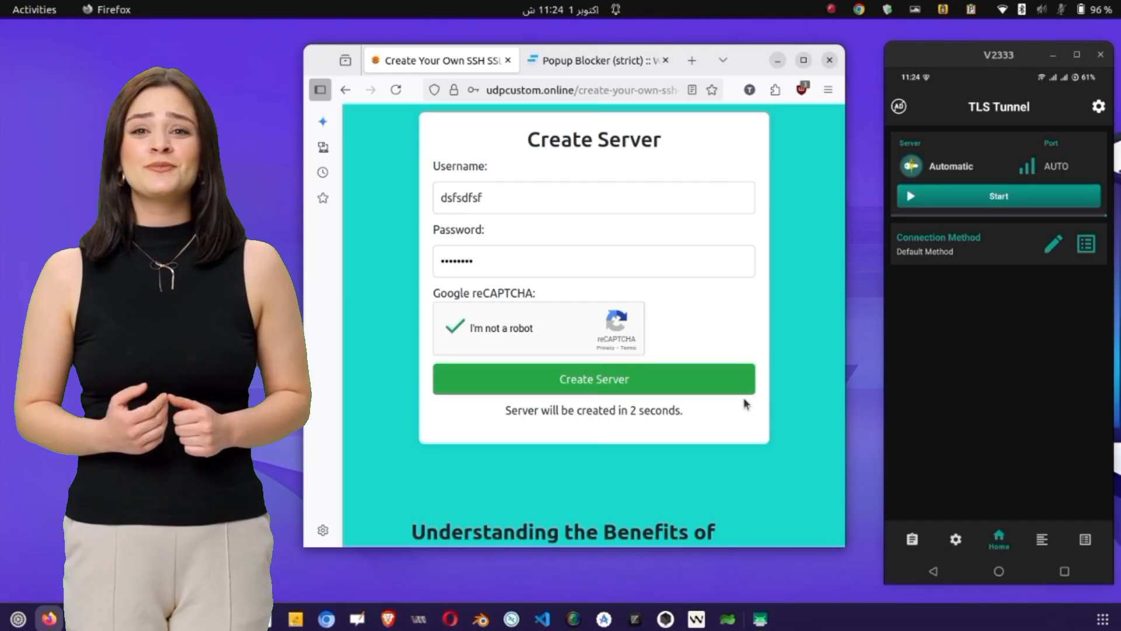
pyautogui.click(593, 379)
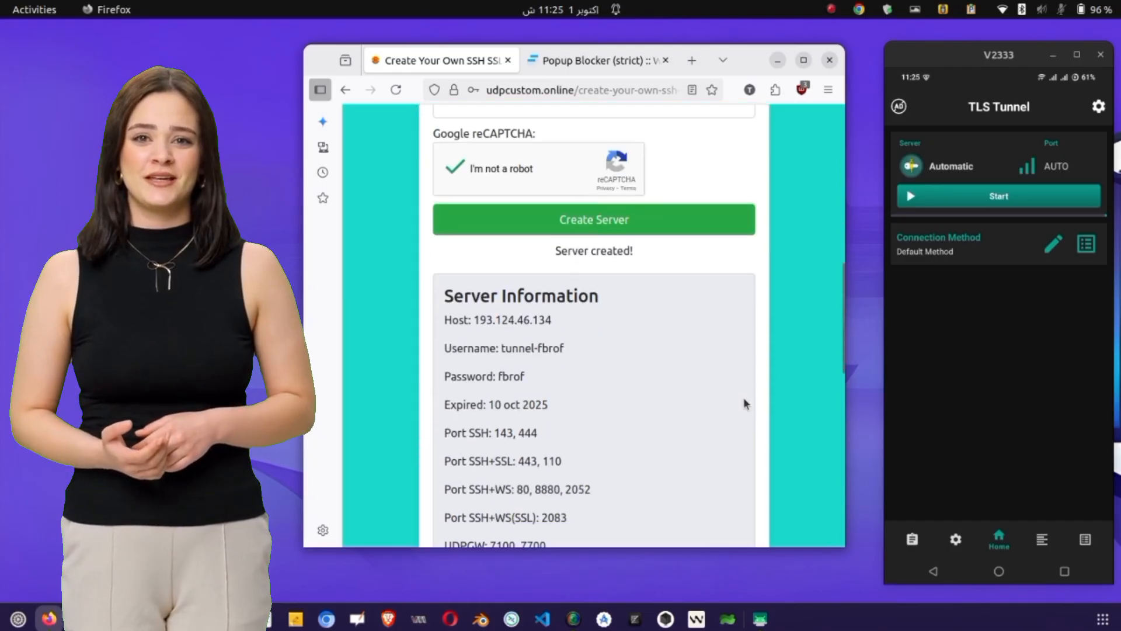
pyautogui.scroll(-3)
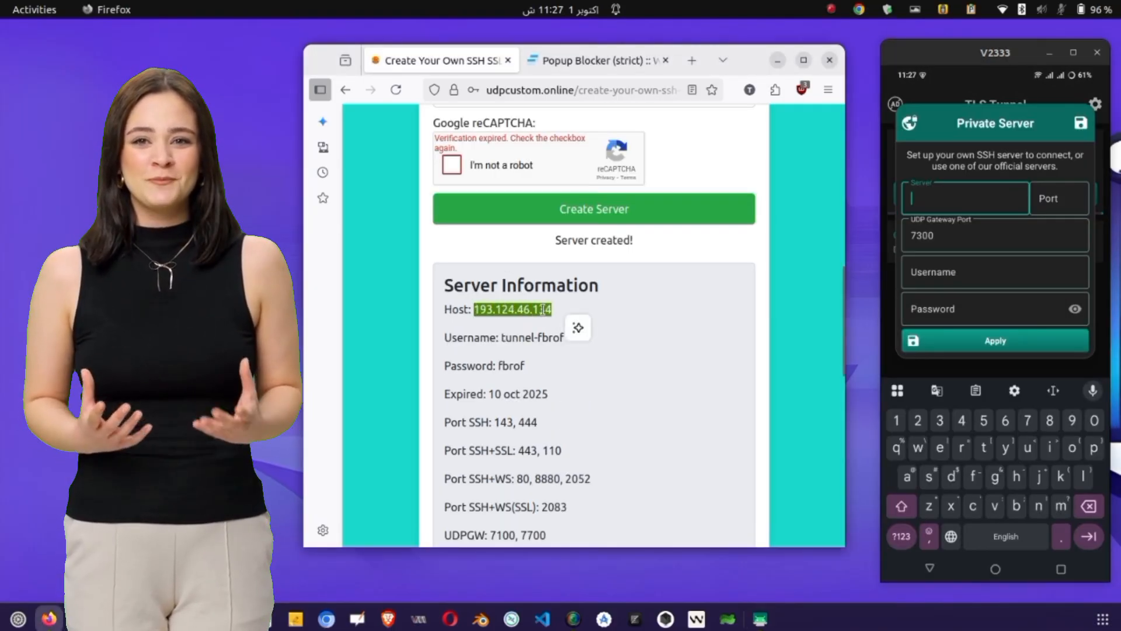
# Step: Enter host 193.124.46.134 and port 443 in TLS Tunnel's private server
pyautogui.click(965, 198)
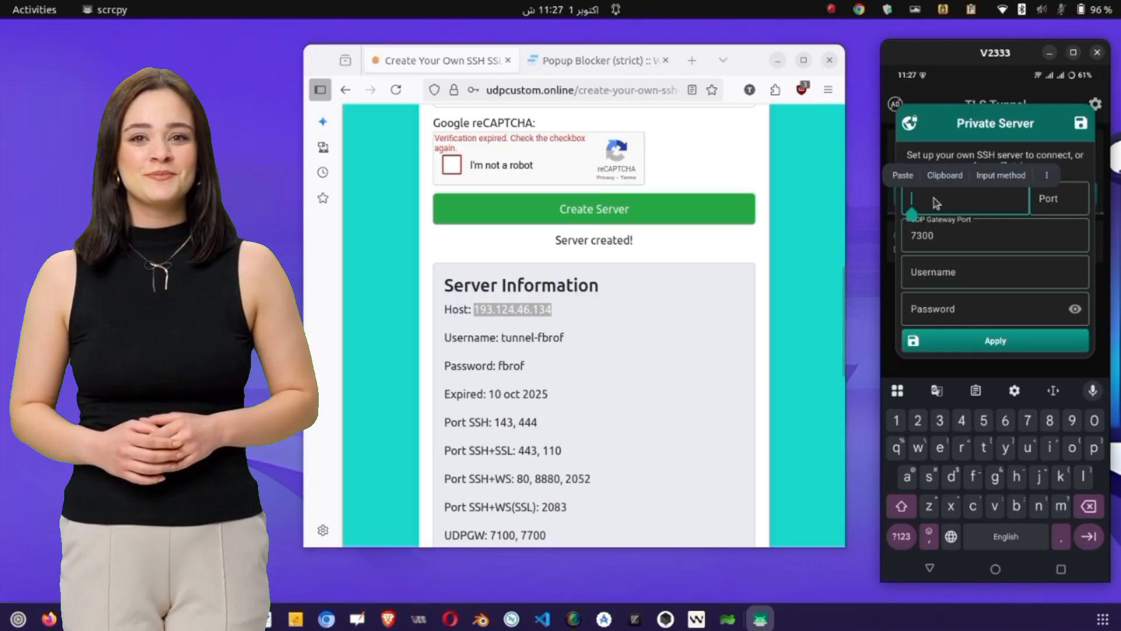
pyautogui.click(902, 175)
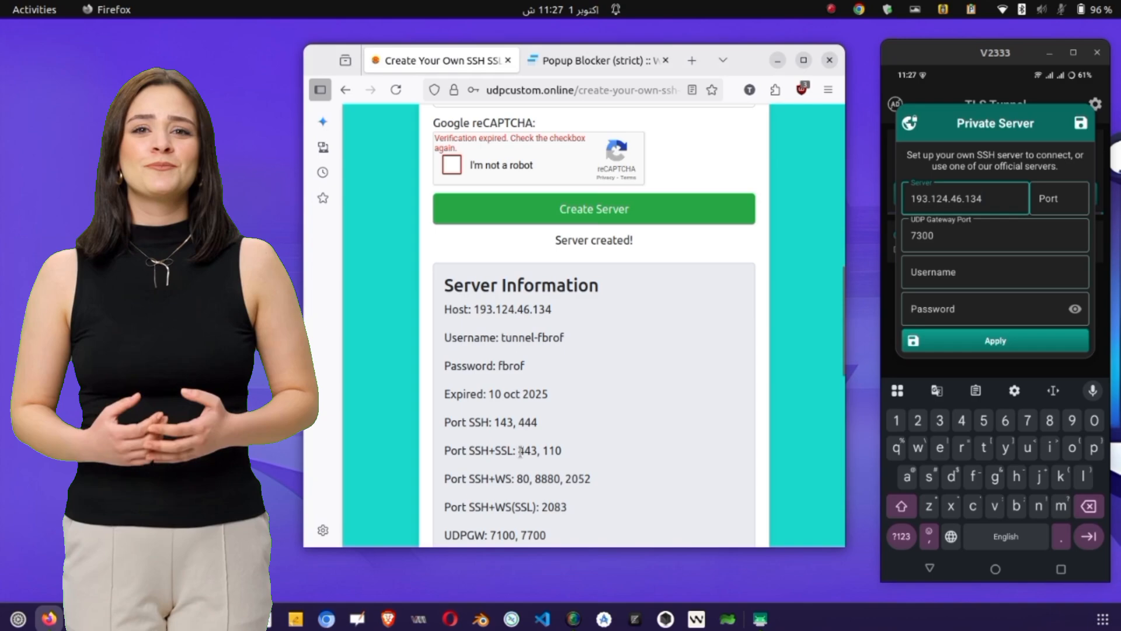
pyautogui.doubleClick(551, 450)
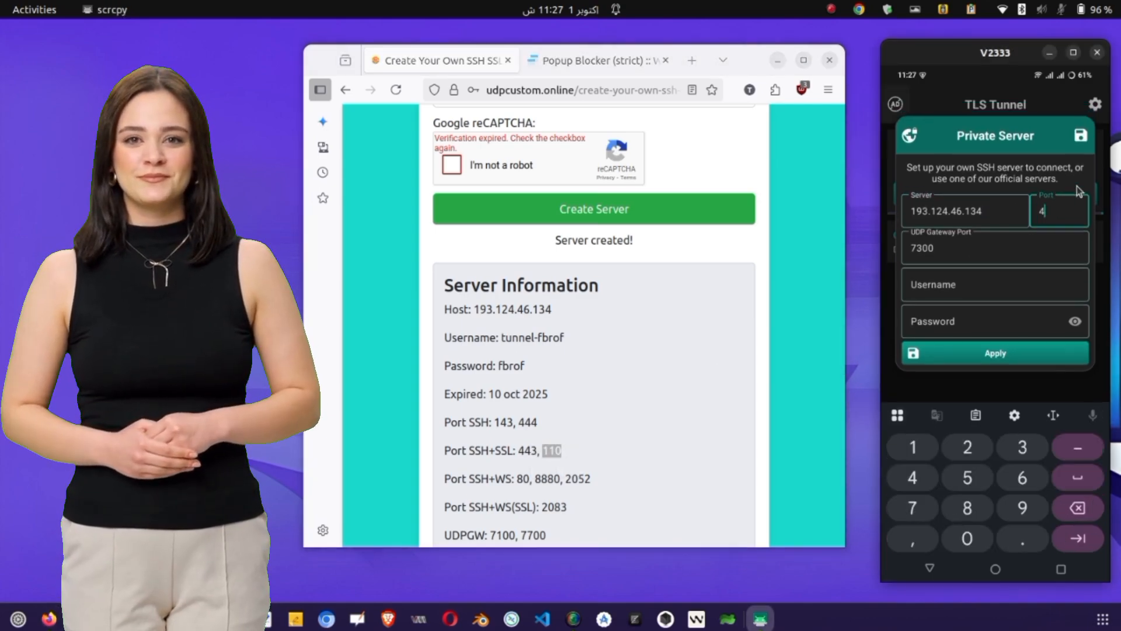
pyautogui.write('43')
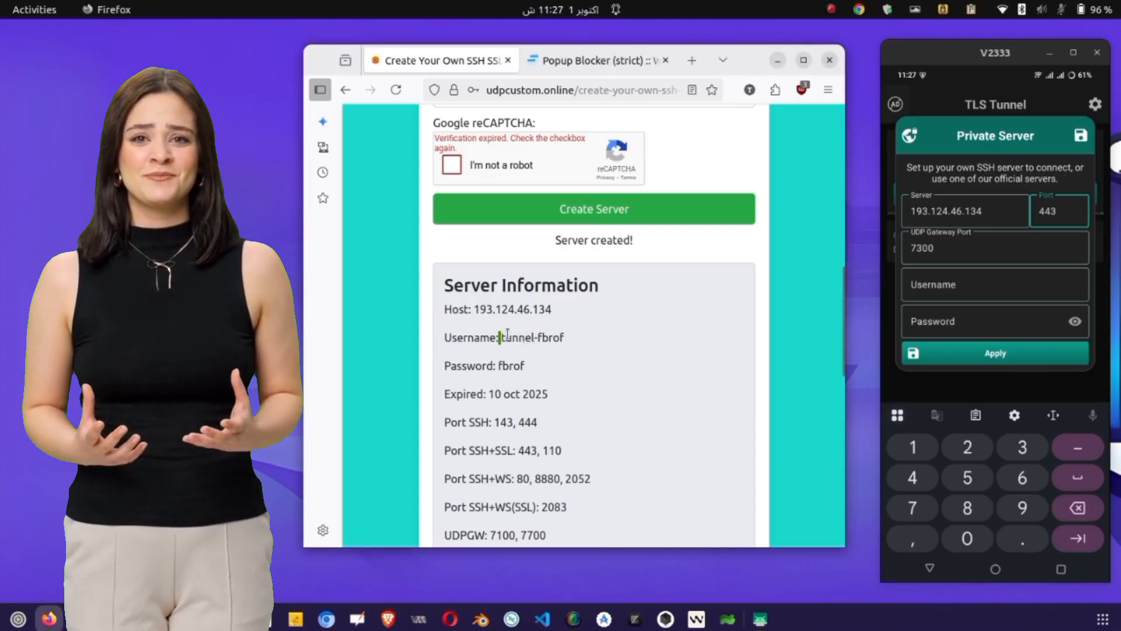
# Step: Copy the generated username and password from the site into the tunnel setup
pyautogui.doubleClick(531, 337)
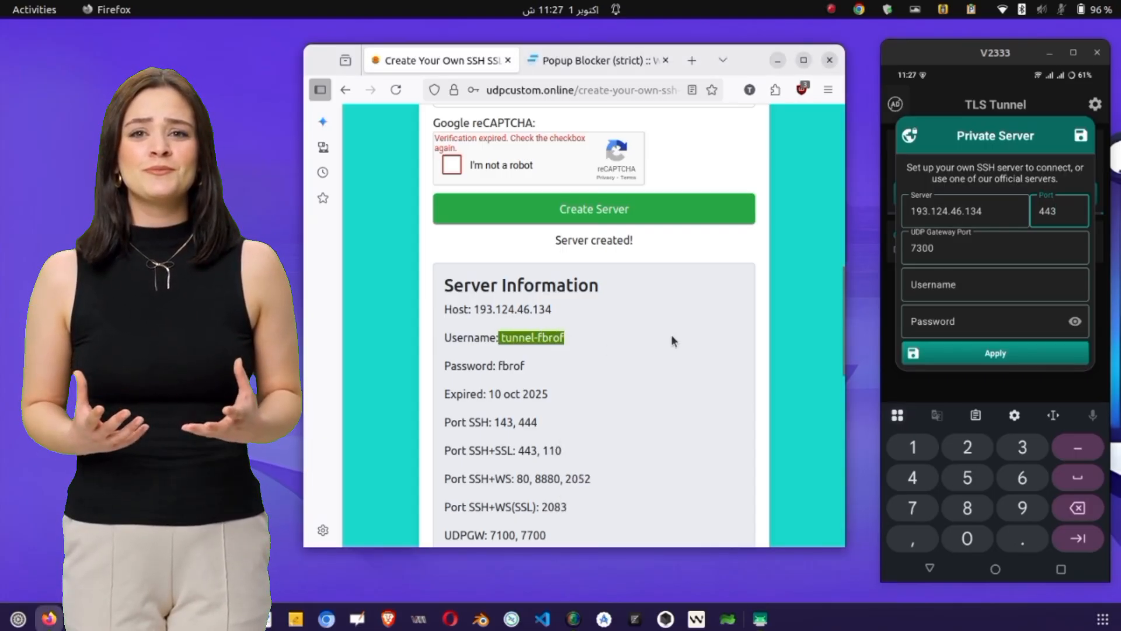
pyautogui.click(993, 284)
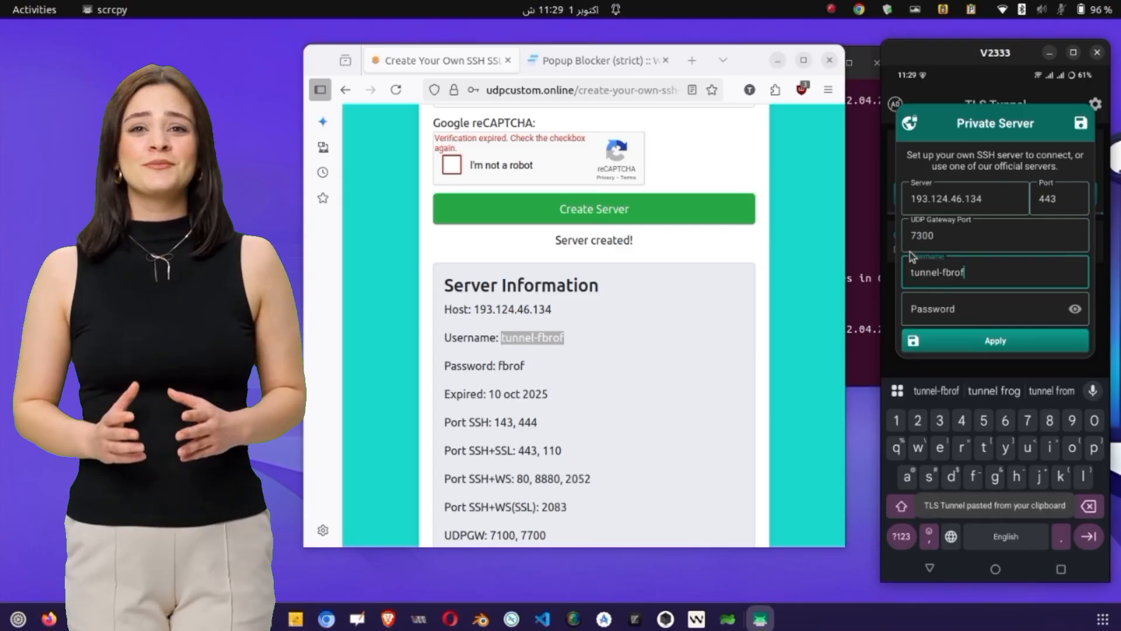
pyautogui.rightClick(511, 365)
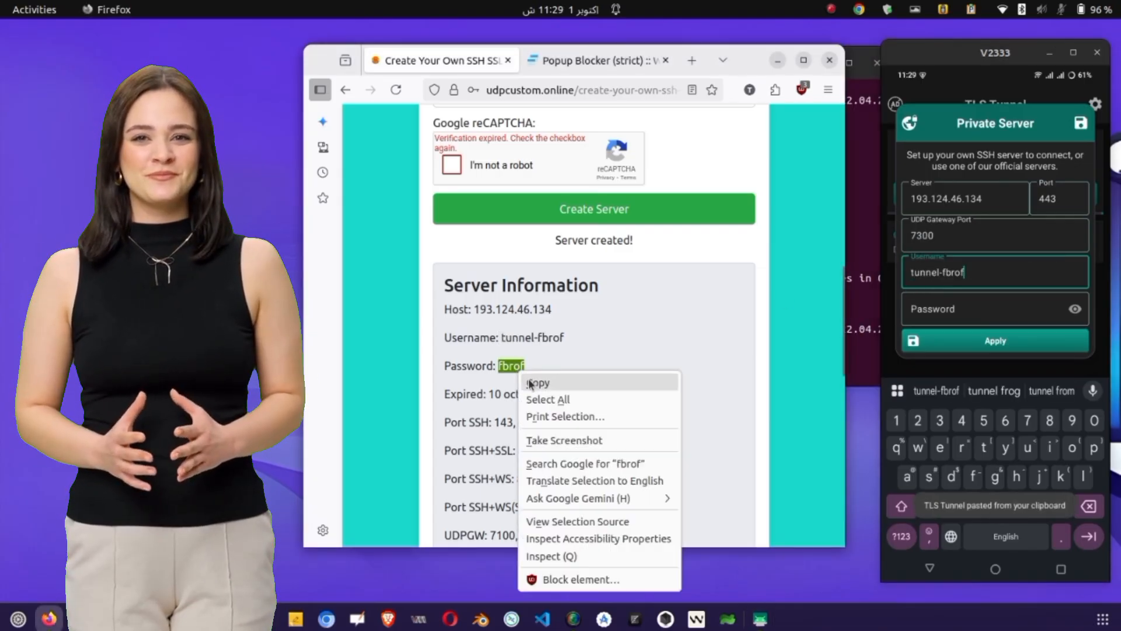
pyautogui.click(934, 309)
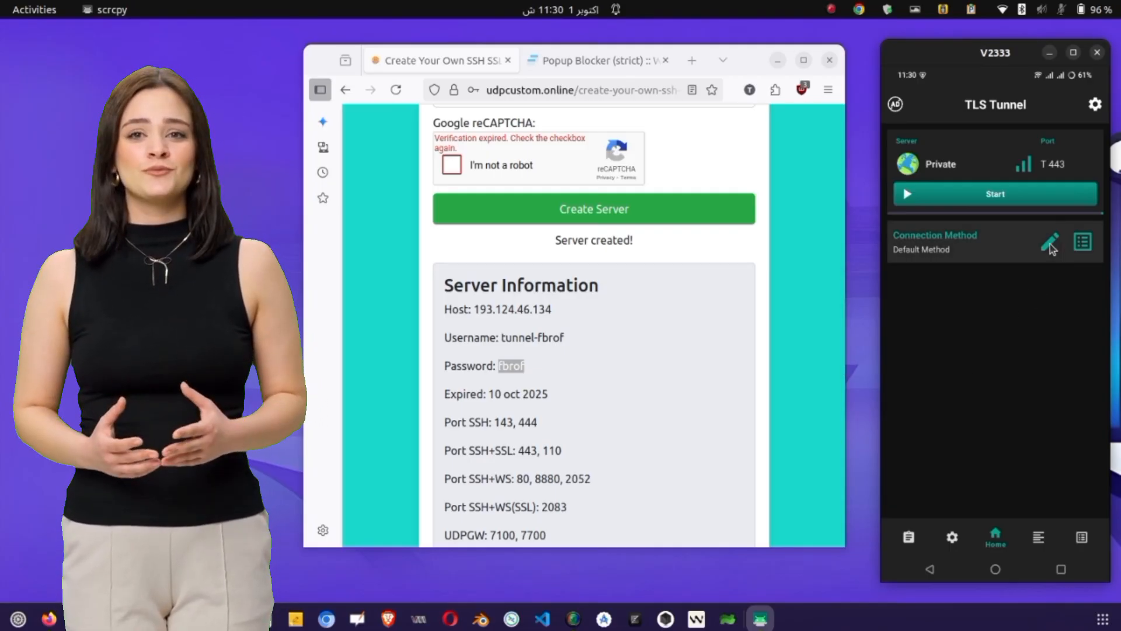
# Step: Set the connection method to Custom Method and bring up the site's Payload Generator page
pyautogui.click(1048, 241)
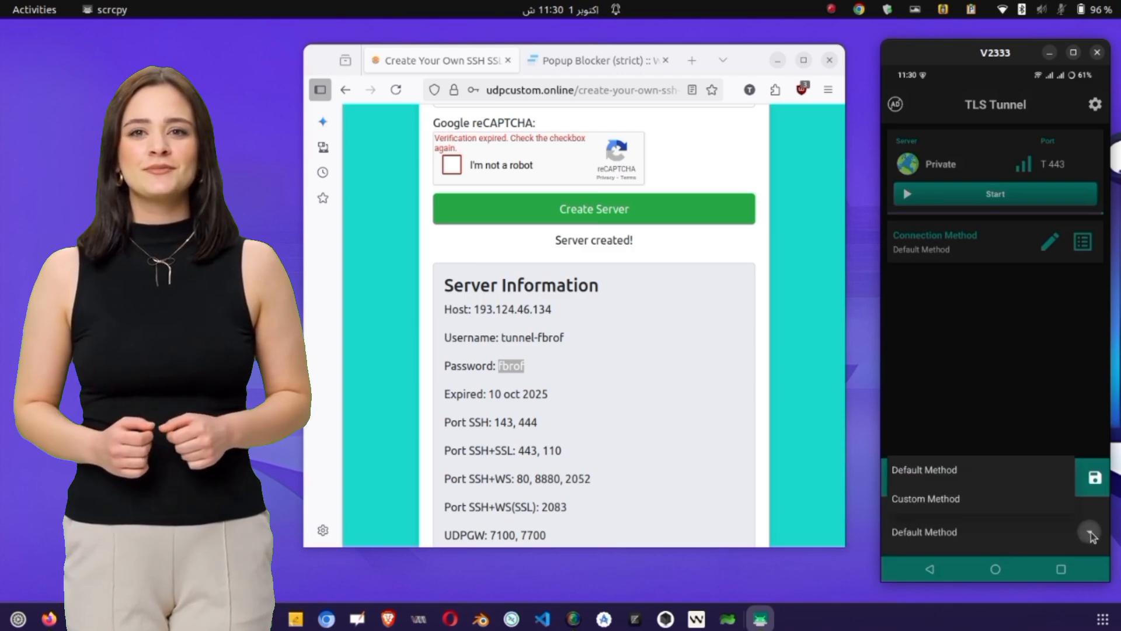
pyautogui.click(923, 498)
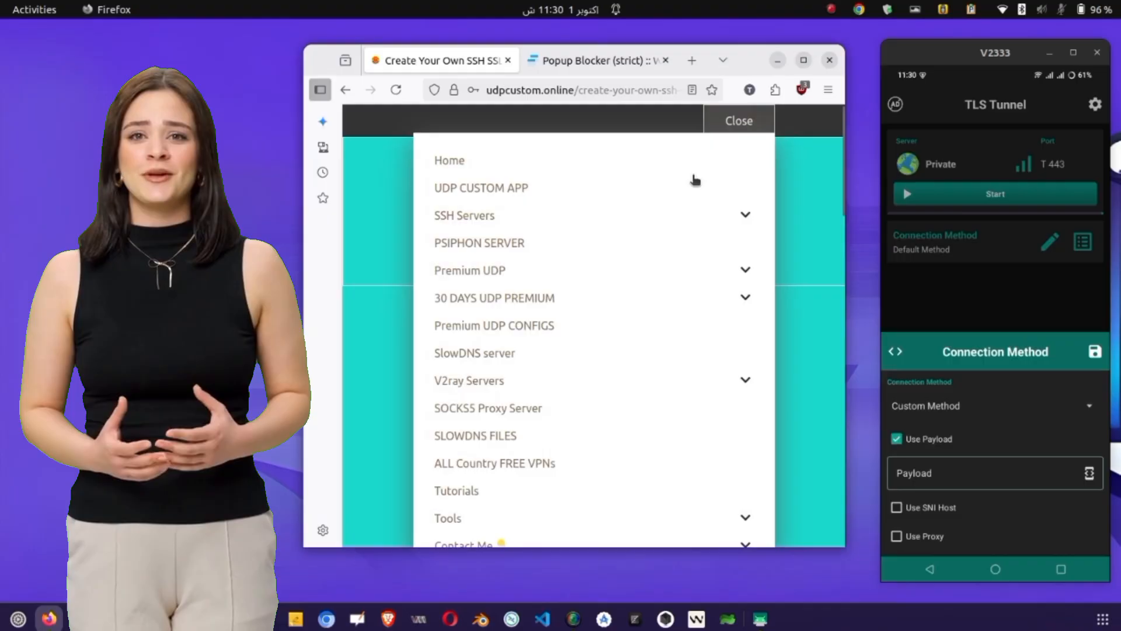
pyautogui.scroll(-3)
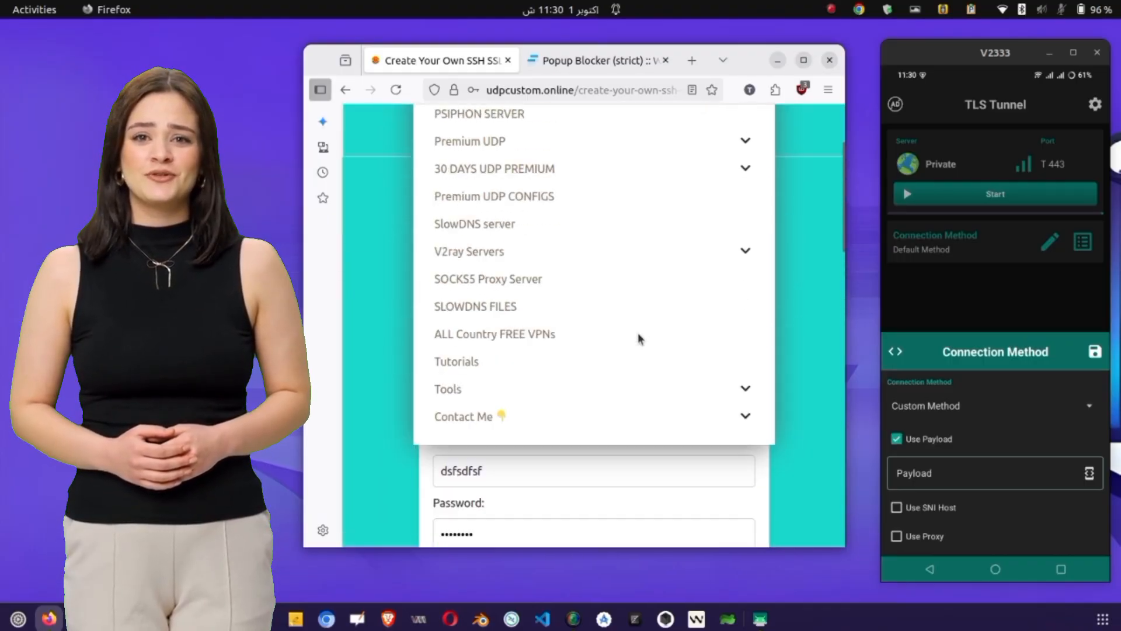
pyautogui.scroll(-3)
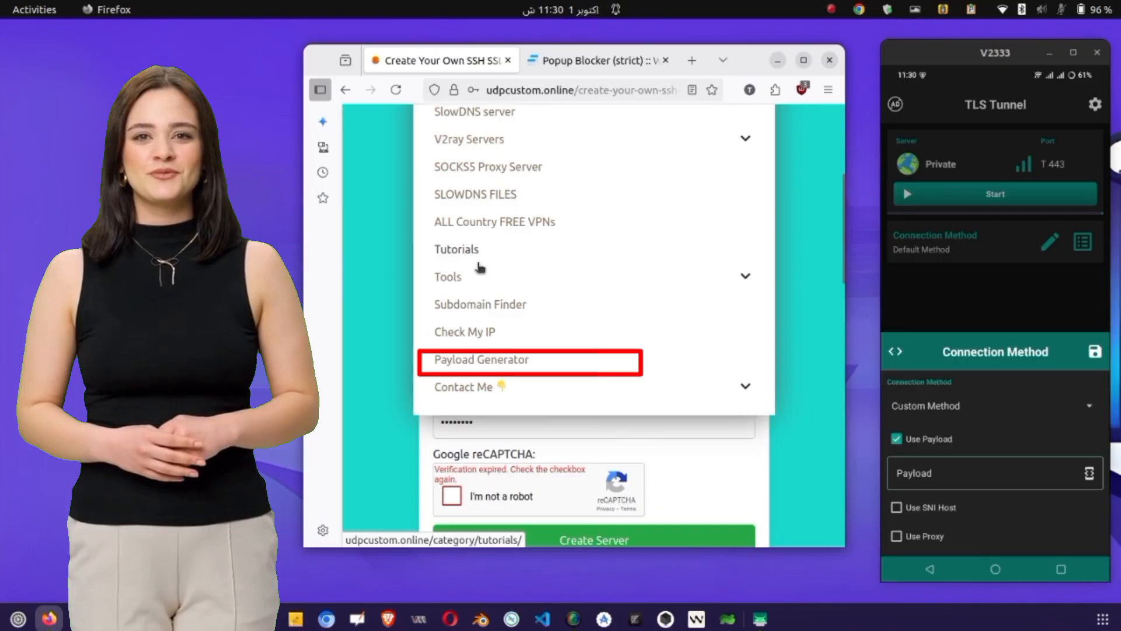
pyautogui.click(480, 359)
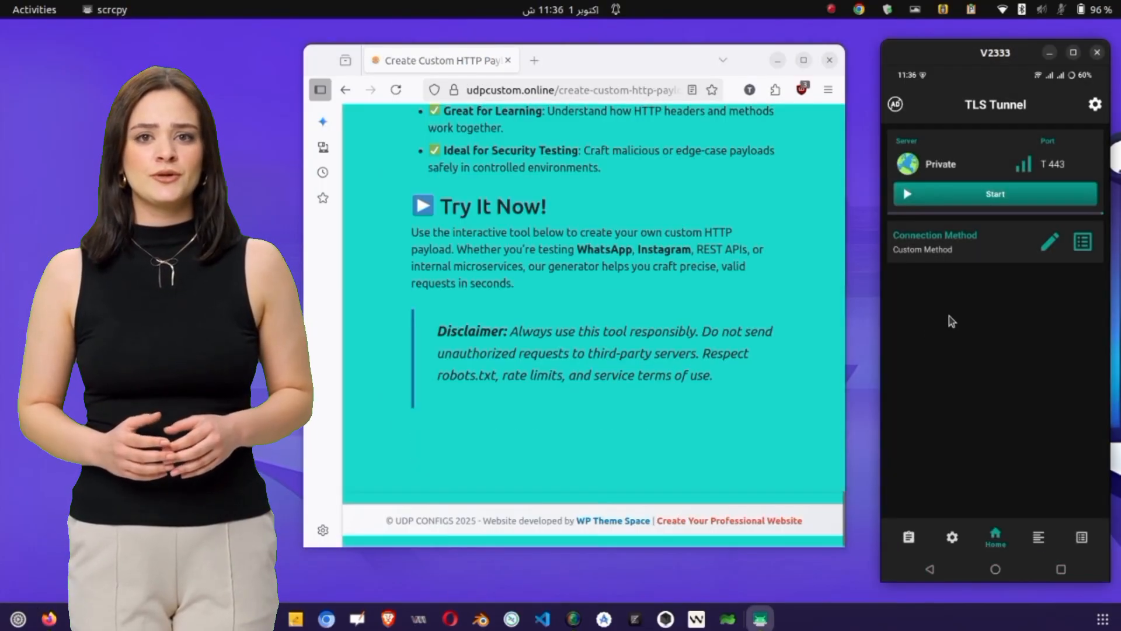
# Step: Start the tunnel, confirm authentication and connection in Logs, and return Home
pyautogui.click(994, 193)
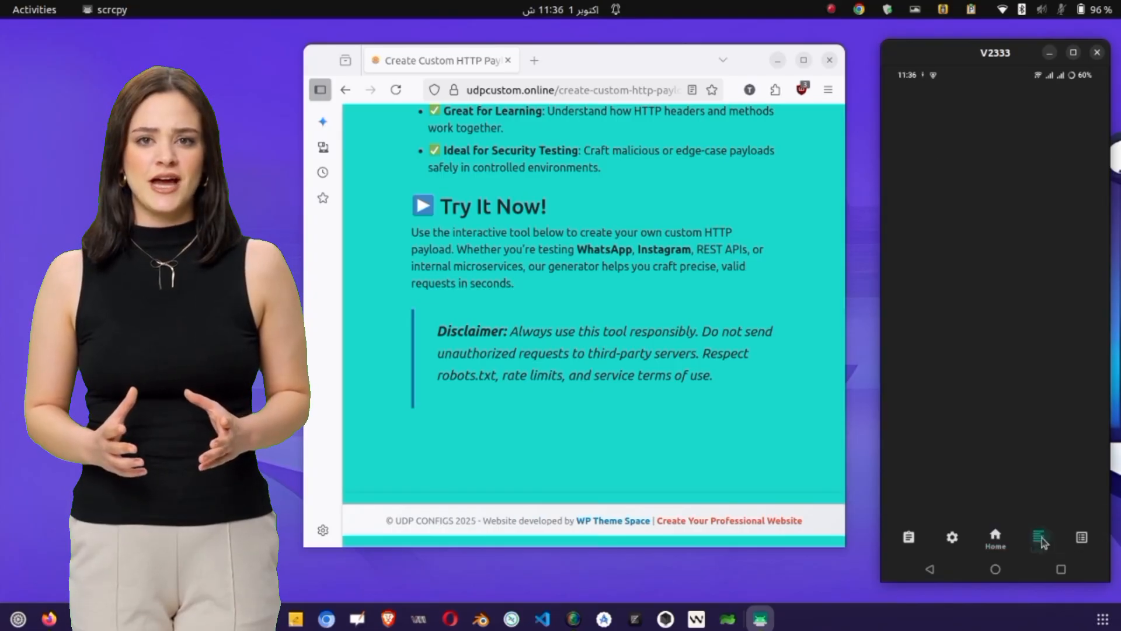
pyautogui.click(1037, 537)
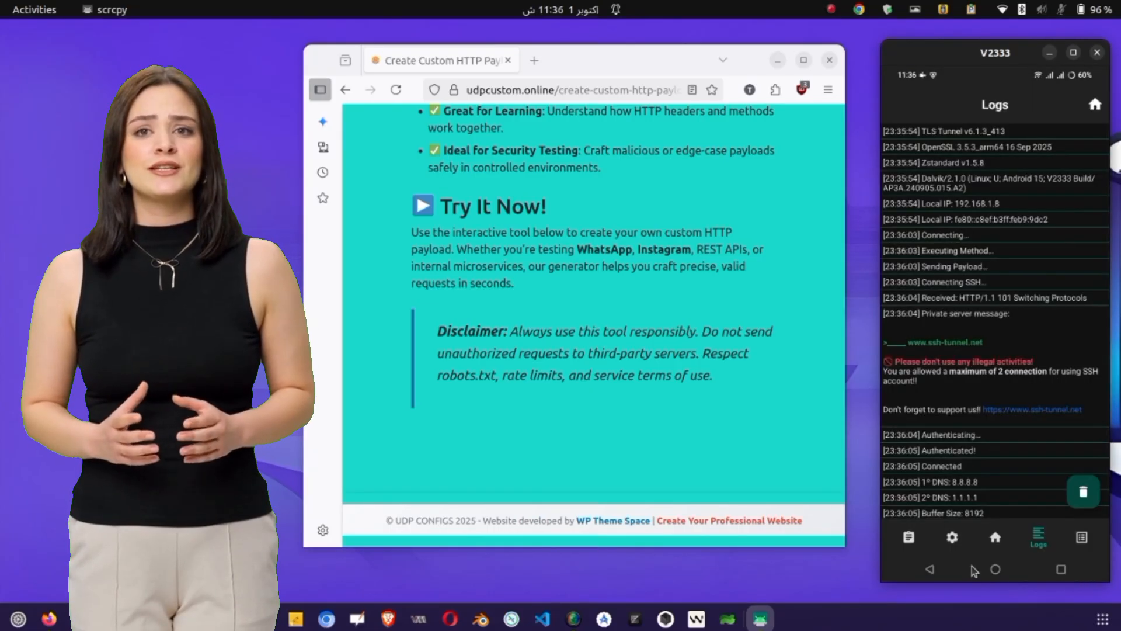
pyautogui.click(995, 537)
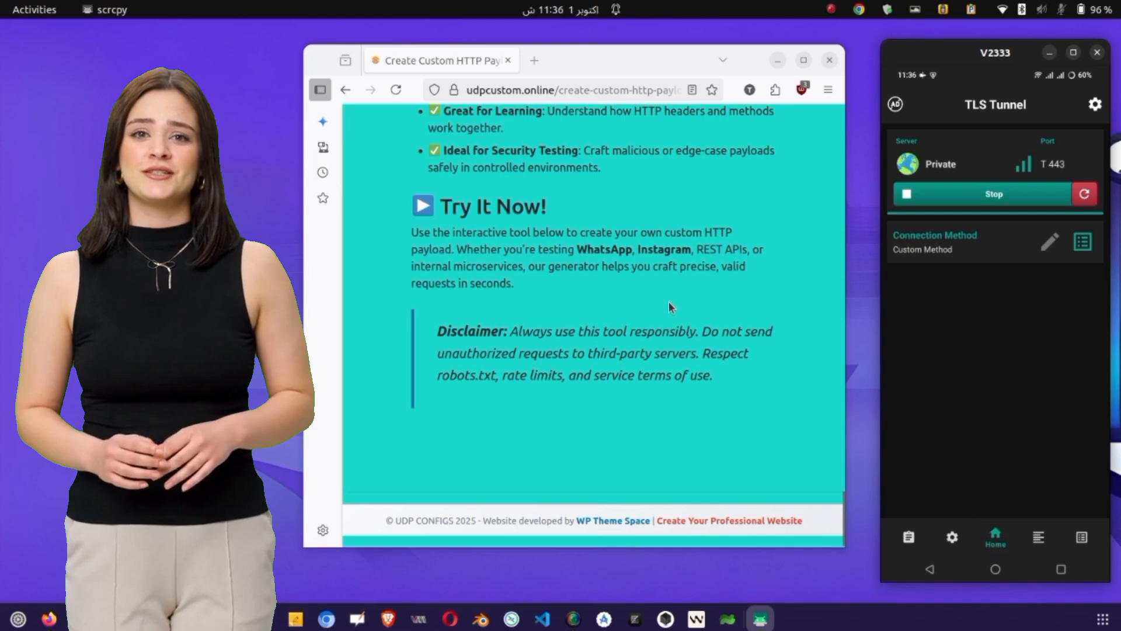
pyautogui.scroll(3)
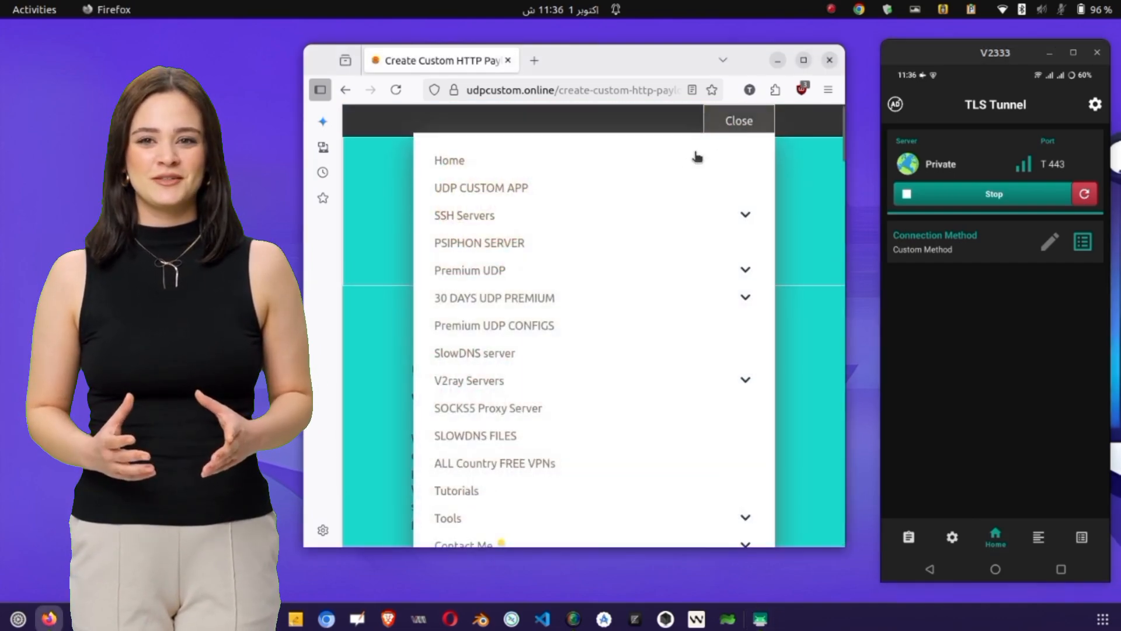
pyautogui.scroll(-3)
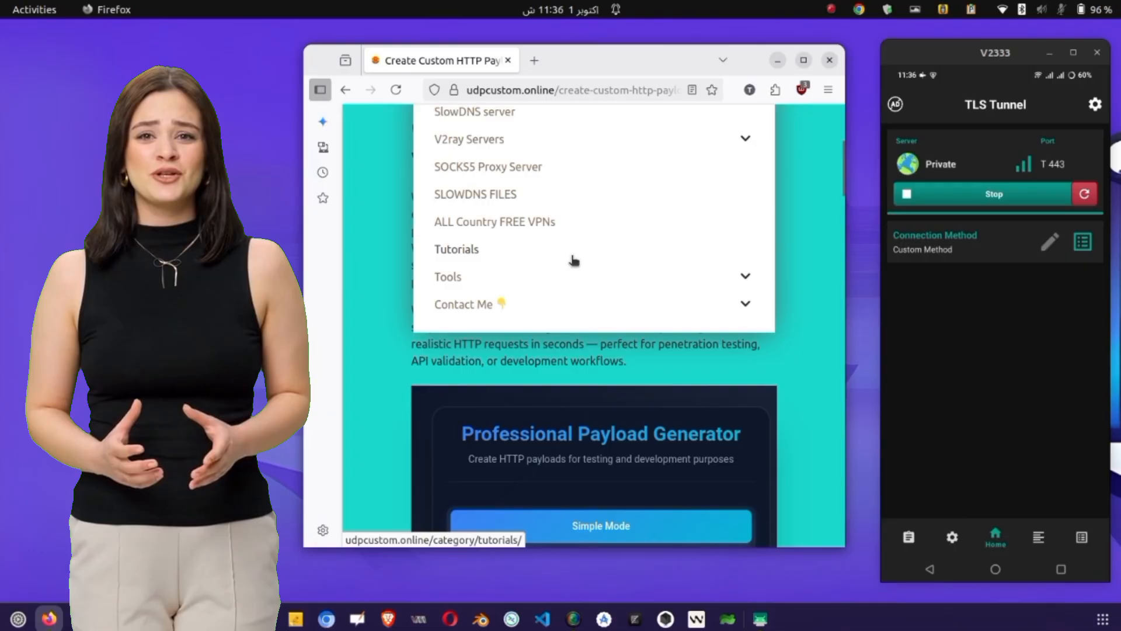
pyautogui.click(448, 276)
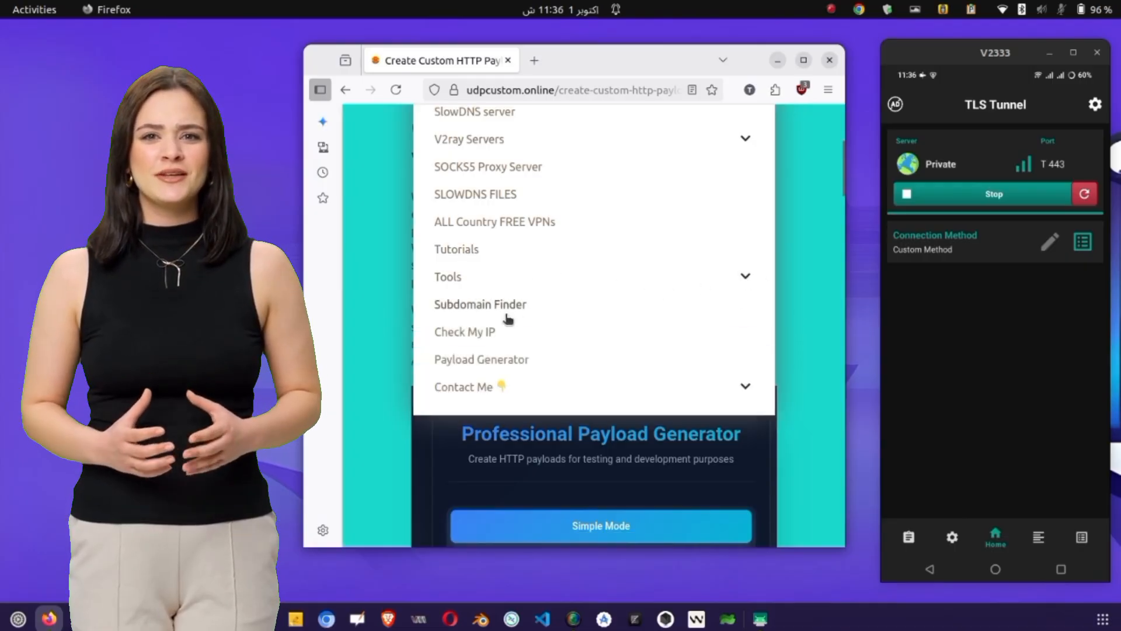
pyautogui.click(463, 331)
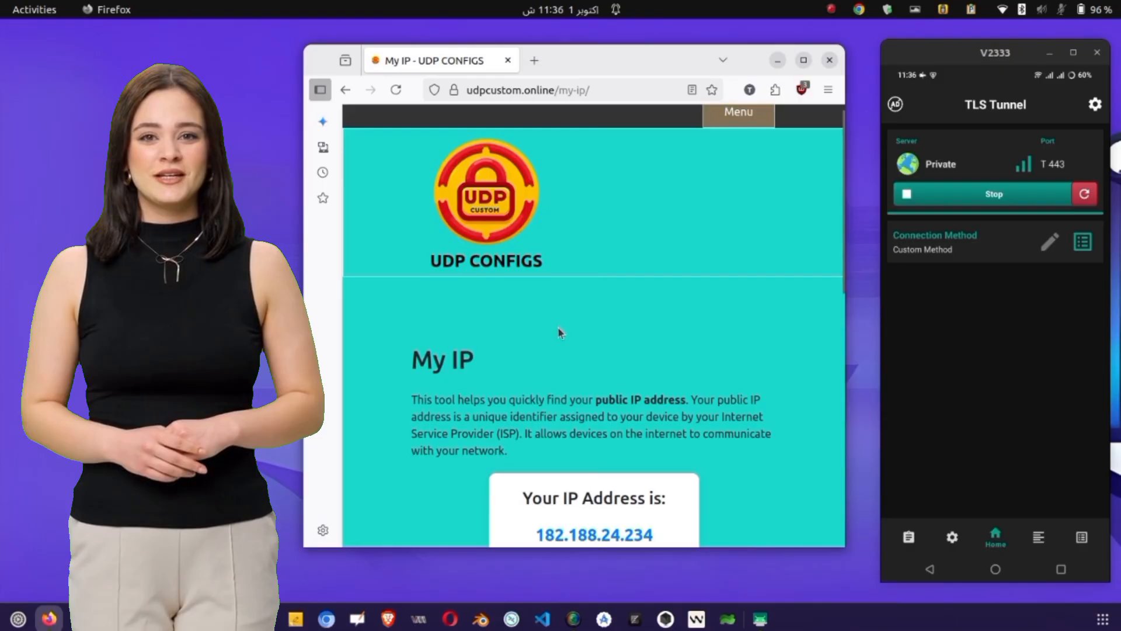
pyautogui.scroll(-3)
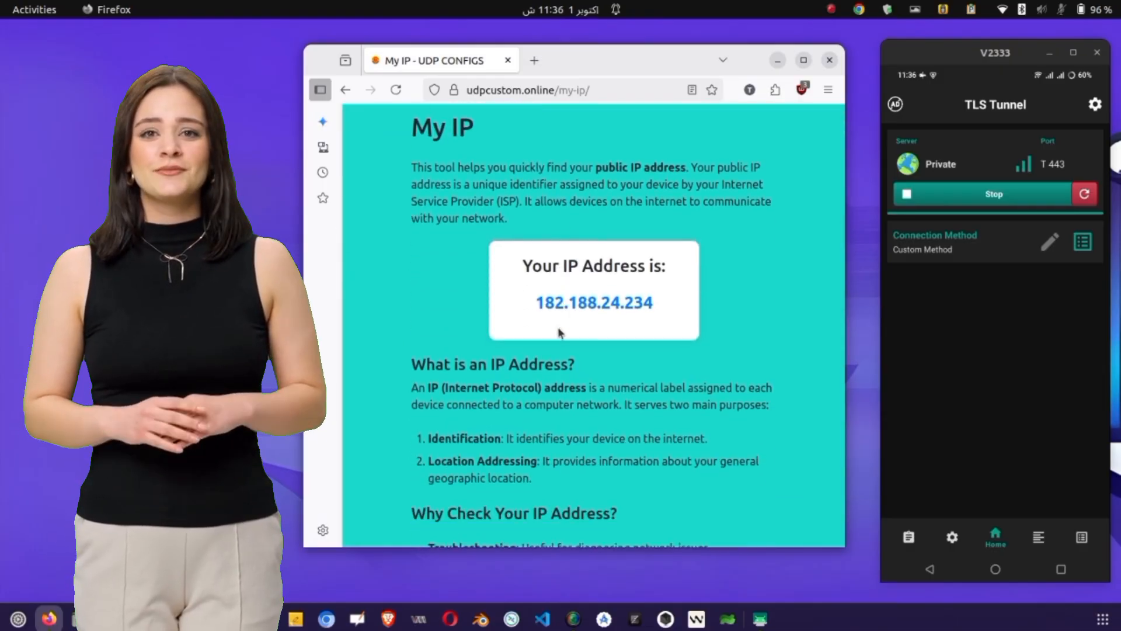